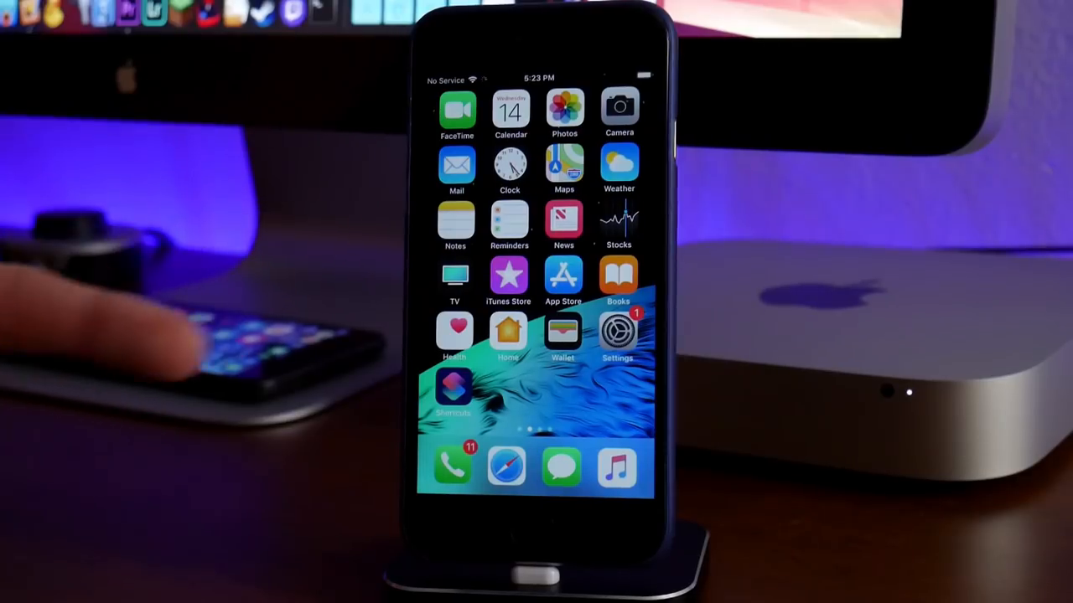
pyautogui.moveTo(126, 335)
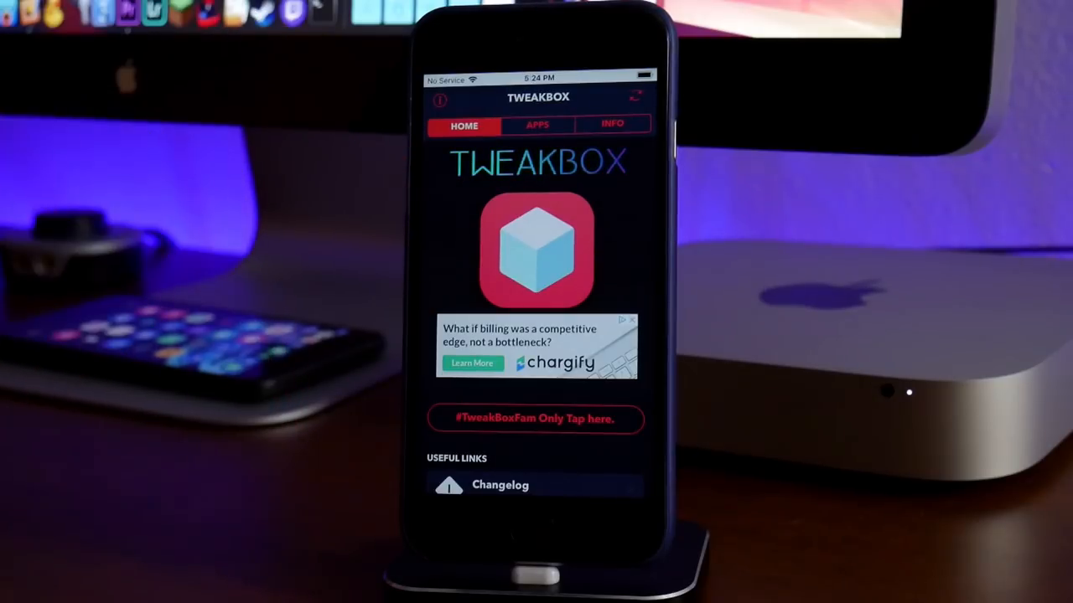
# Step: Install Instagram Rocket from TweakBox's Tweaked Apps list onto the iPhone
pyautogui.click(537, 124)
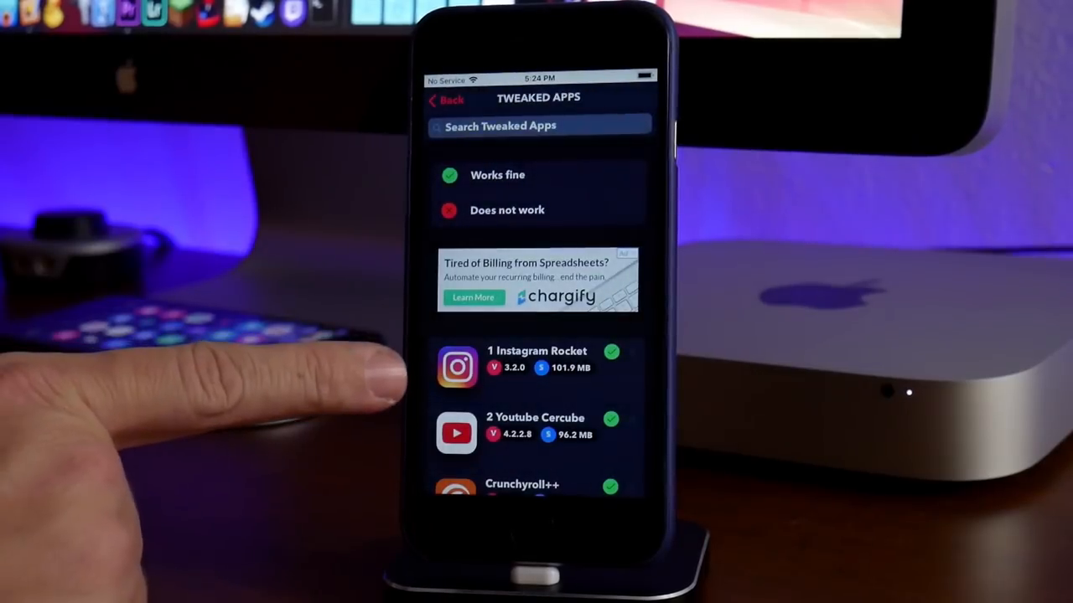
pyautogui.scroll(3)
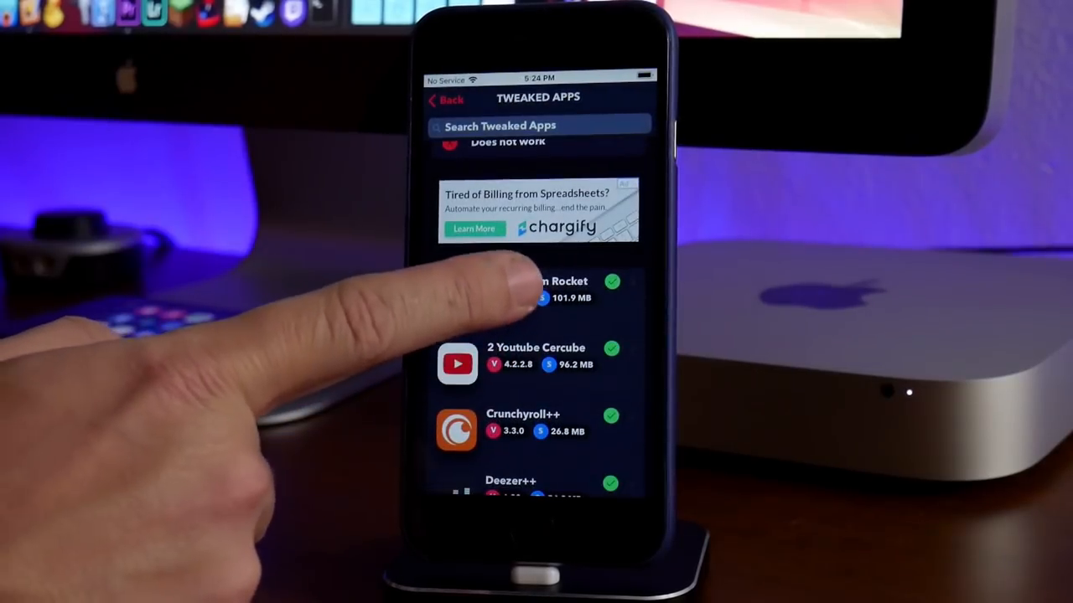
pyautogui.click(553, 288)
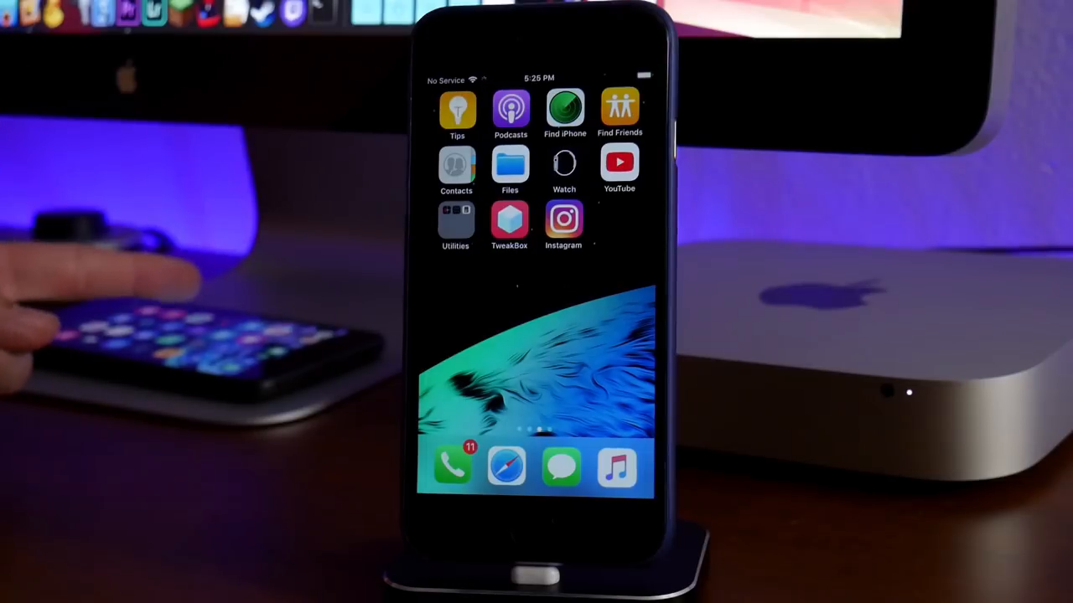
pyautogui.moveTo(126, 318)
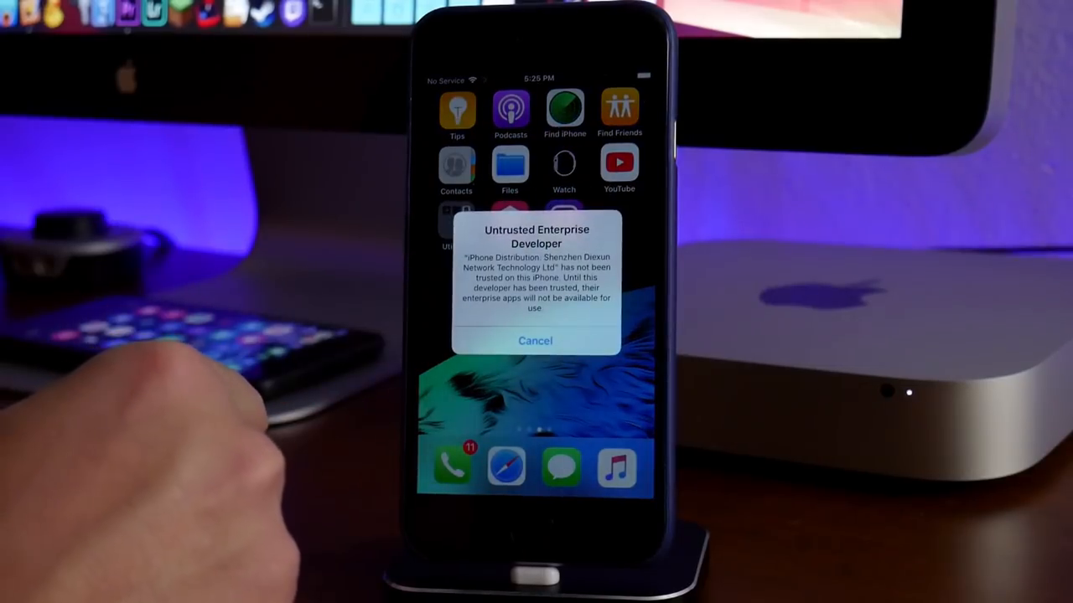
# Step: Dismiss the Untrusted Developer alert and trust the Shenzhen Diexun enterprise developer in Settings > General
pyautogui.click(536, 340)
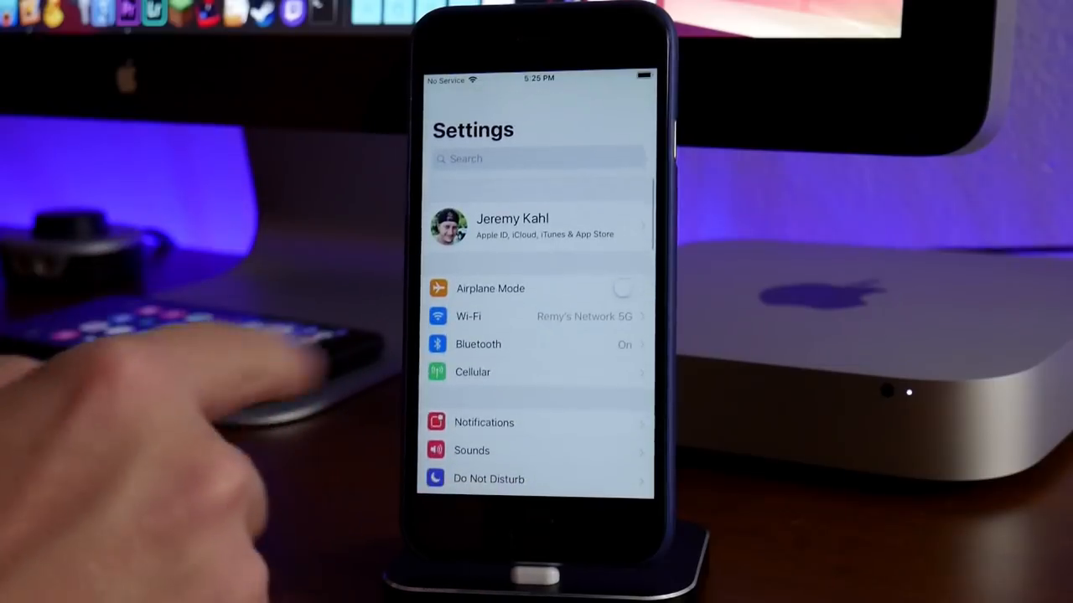
pyautogui.scroll(3)
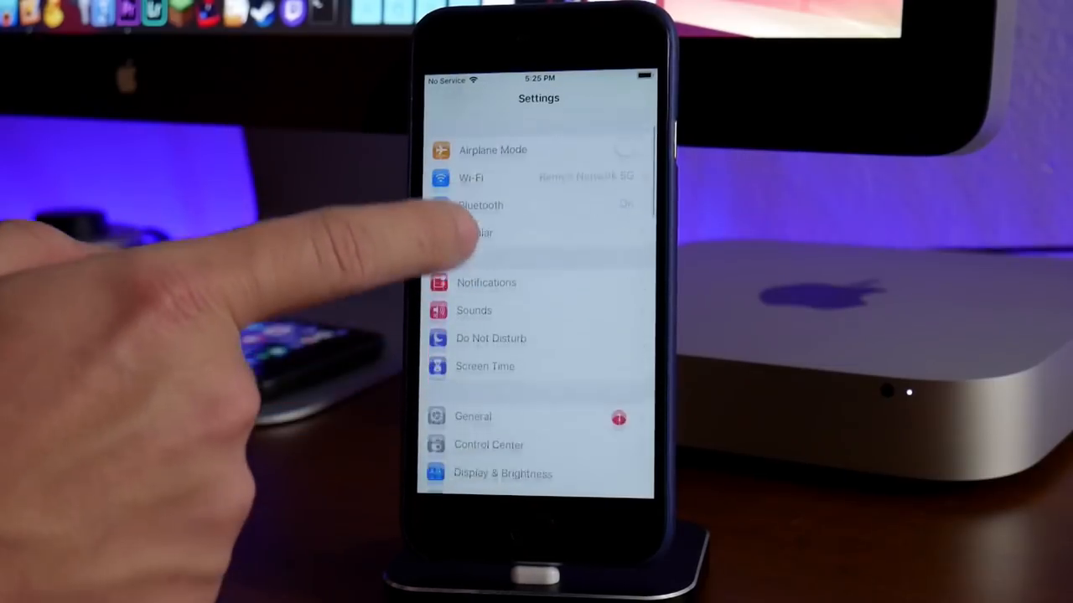
pyautogui.scroll(-3)
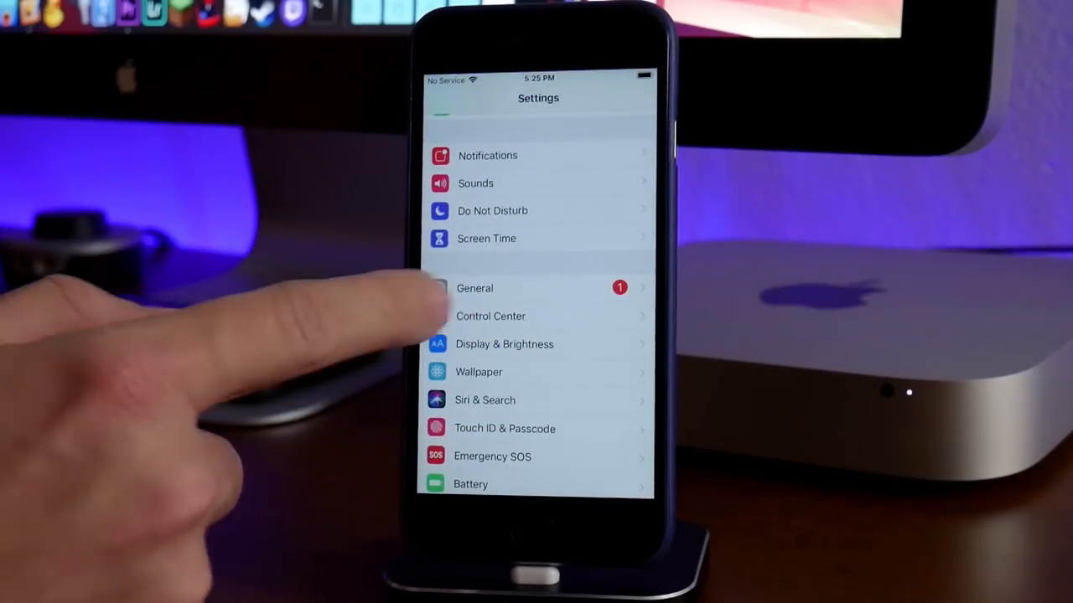
pyautogui.click(474, 288)
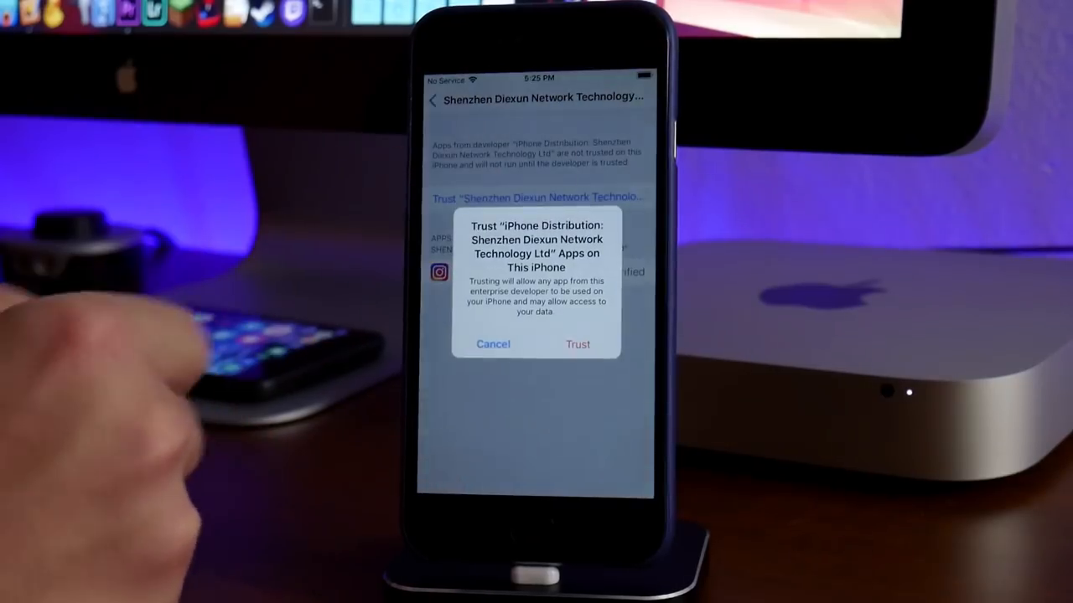
pyautogui.click(577, 343)
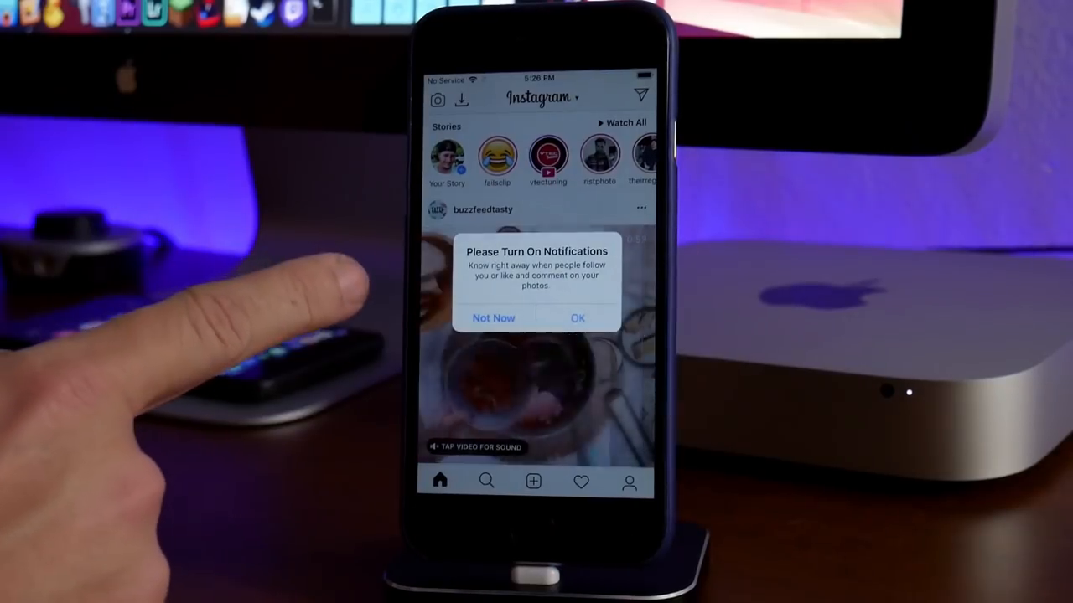
# Step: Answer the notifications prompt and show a posted photo from your Instagram Rocket profile
pyautogui.click(577, 318)
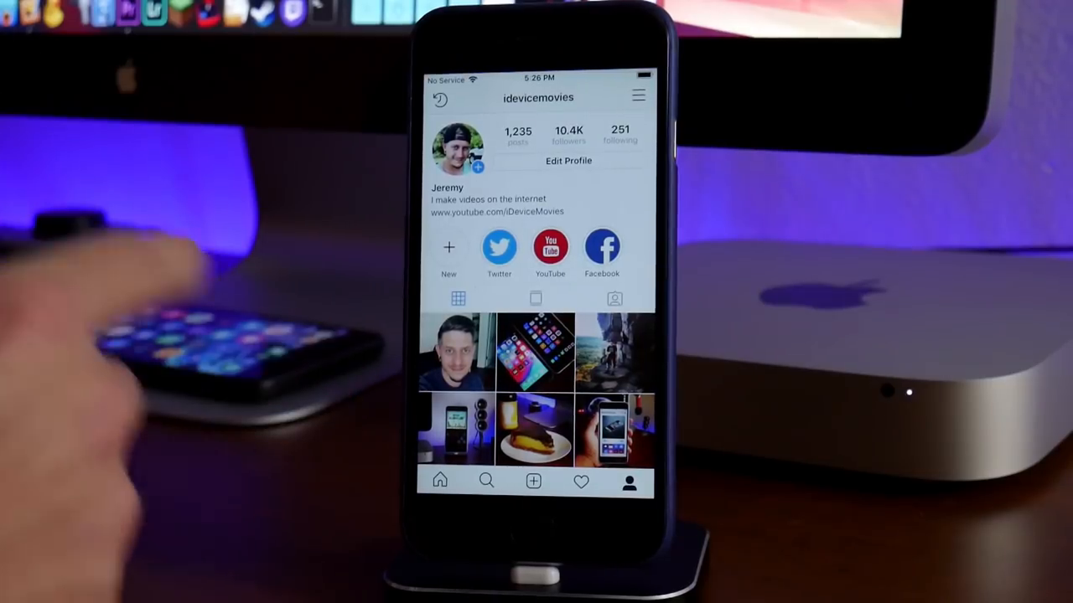
pyautogui.click(535, 352)
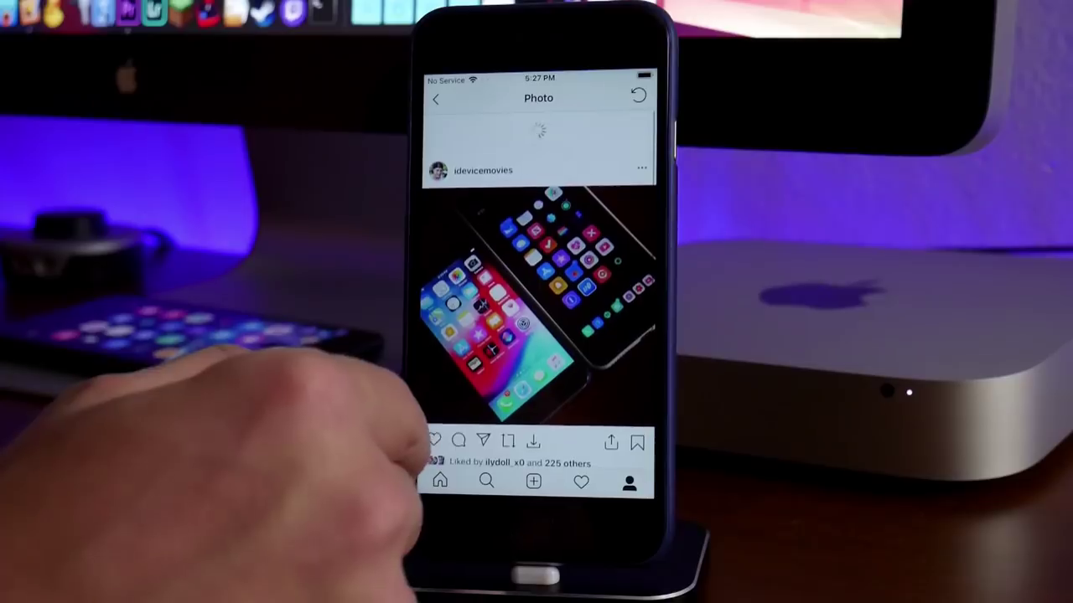
# Step: Scroll the profile before bringing up Instagram Rocket's side menu
pyautogui.scroll(3)
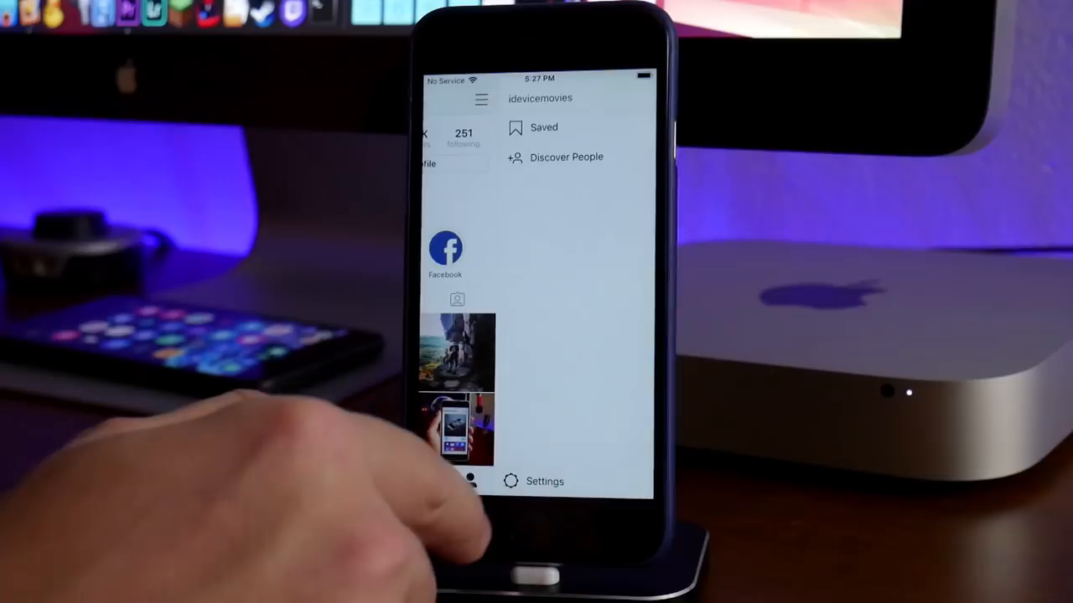
# Step: Enter Rocket > Configuration and scroll through the Feed Options toggles
pyautogui.click(533, 481)
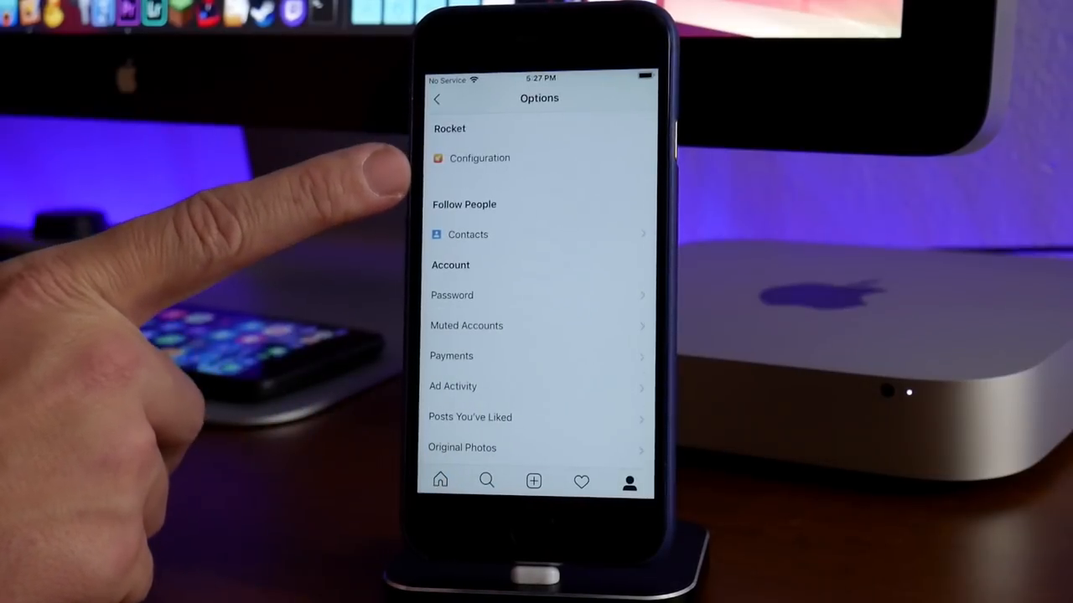
pyautogui.click(479, 158)
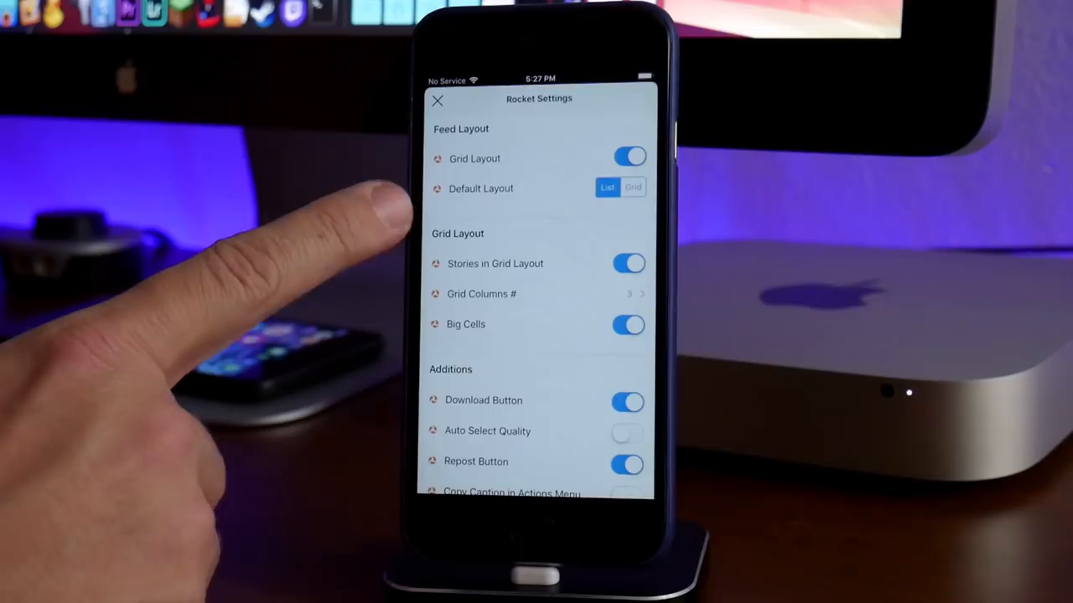
pyautogui.moveTo(335, 268)
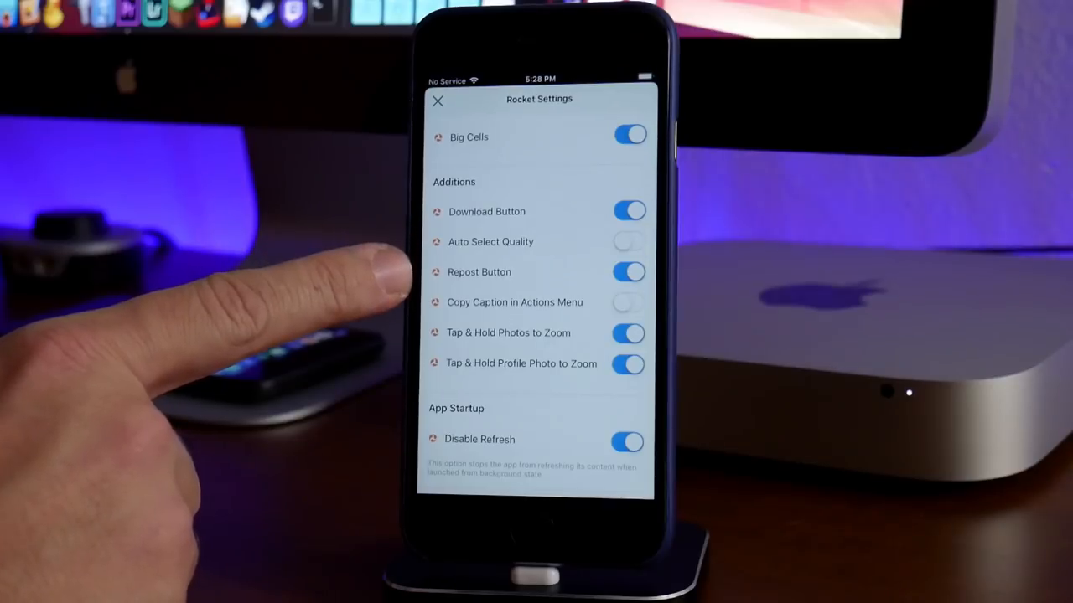
pyautogui.moveTo(335, 369)
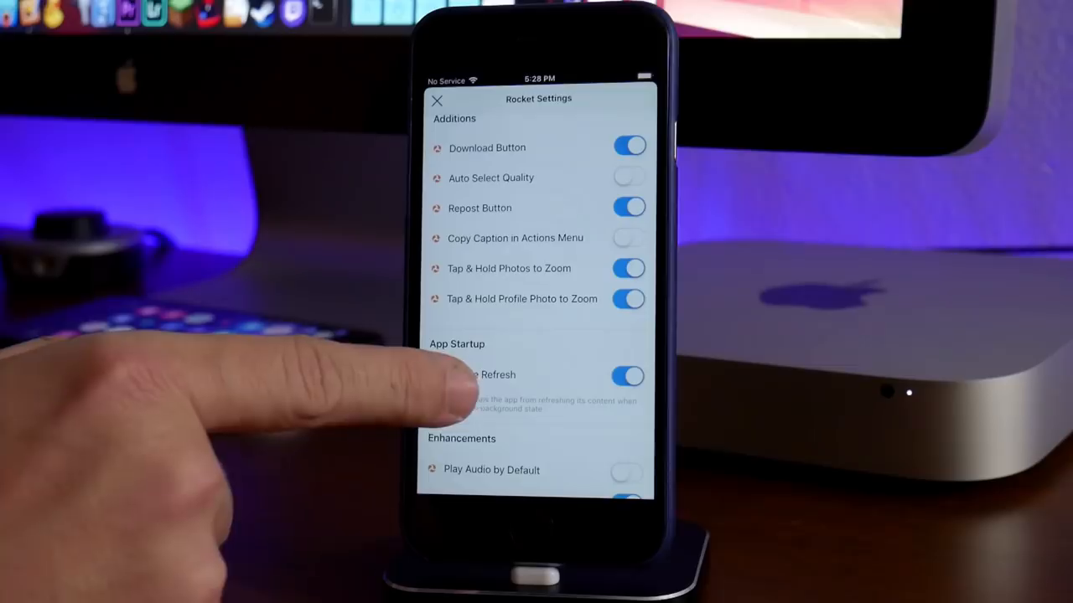
pyautogui.scroll(-3)
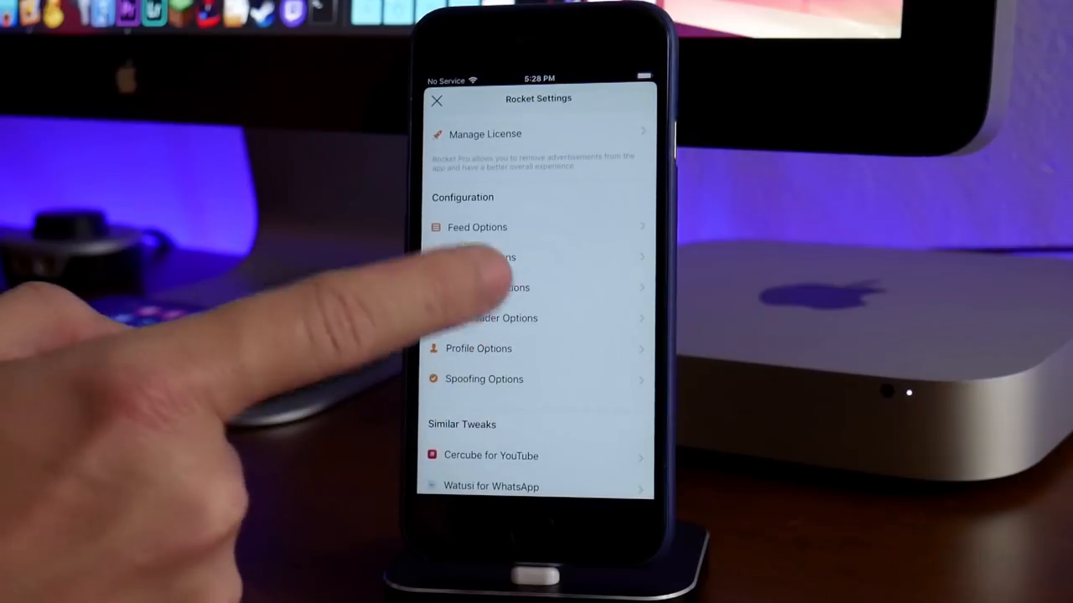
pyautogui.click(486, 288)
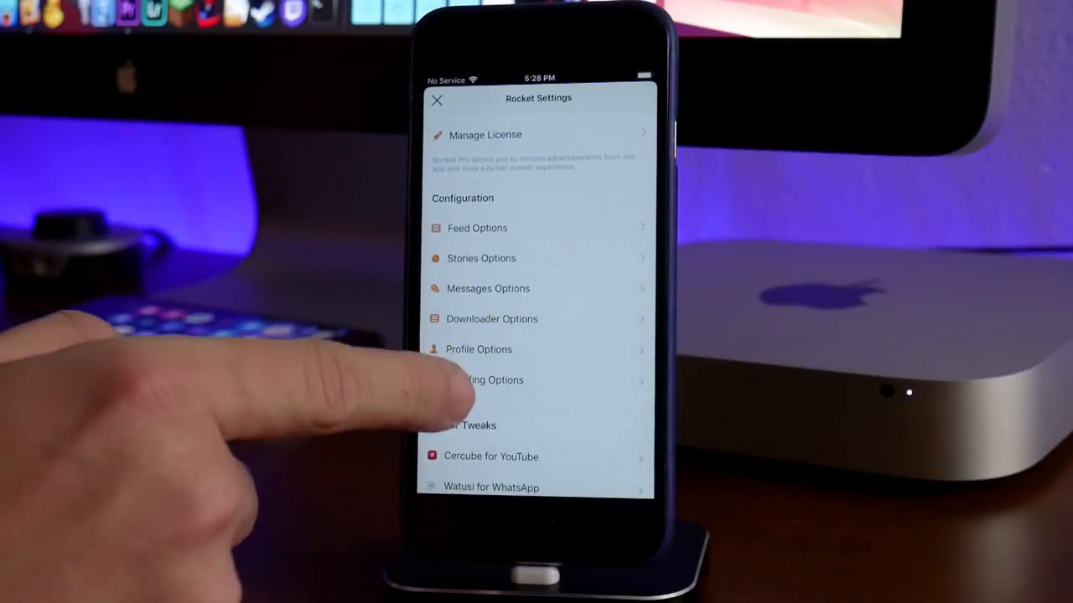
pyautogui.click(479, 350)
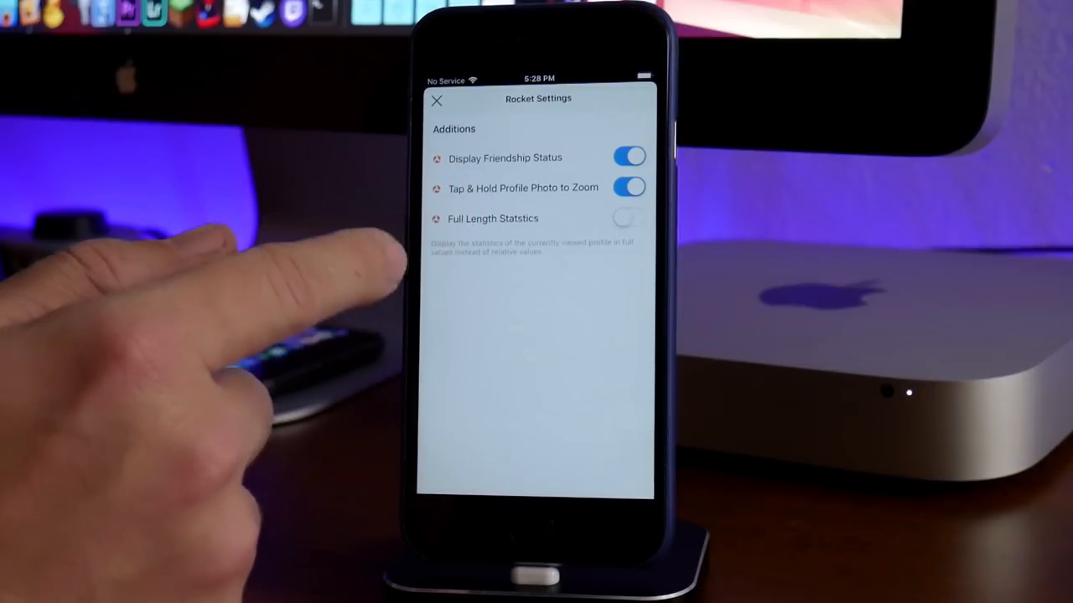
pyautogui.scroll(3)
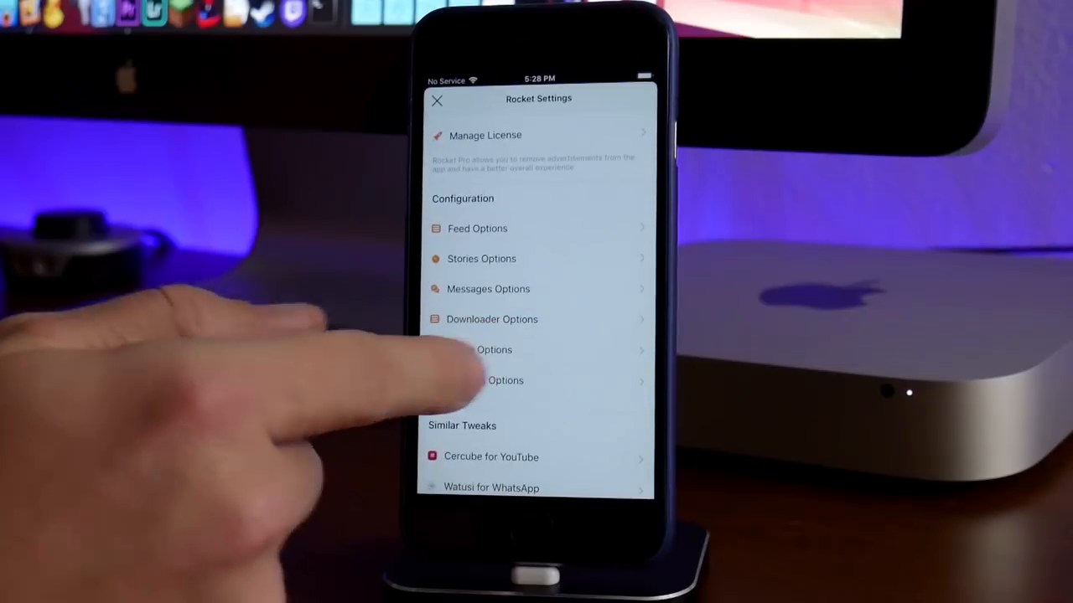
pyautogui.click(494, 351)
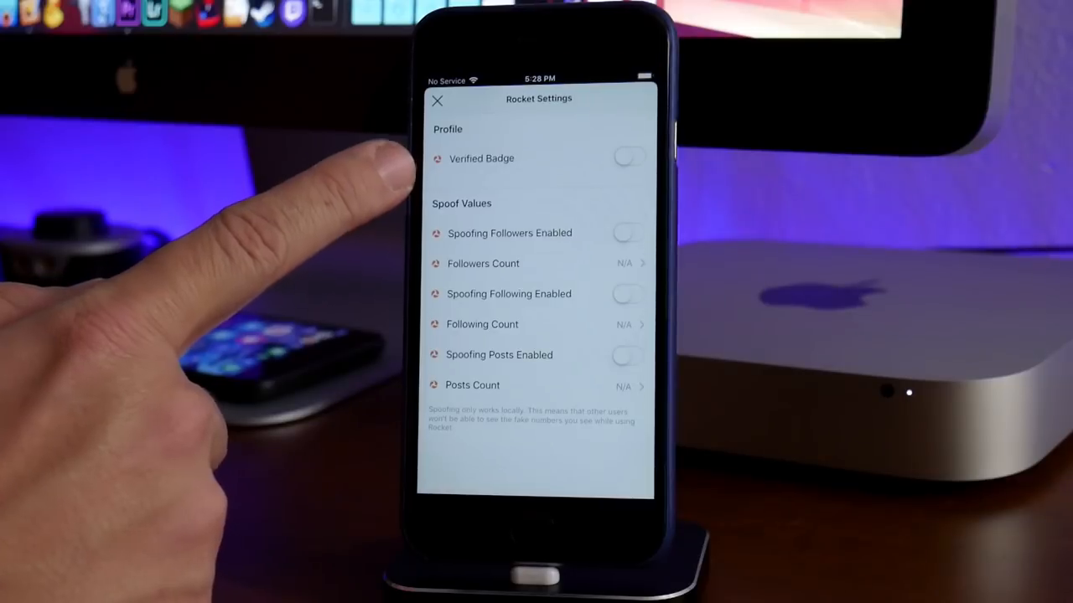
pyautogui.moveTo(335, 251)
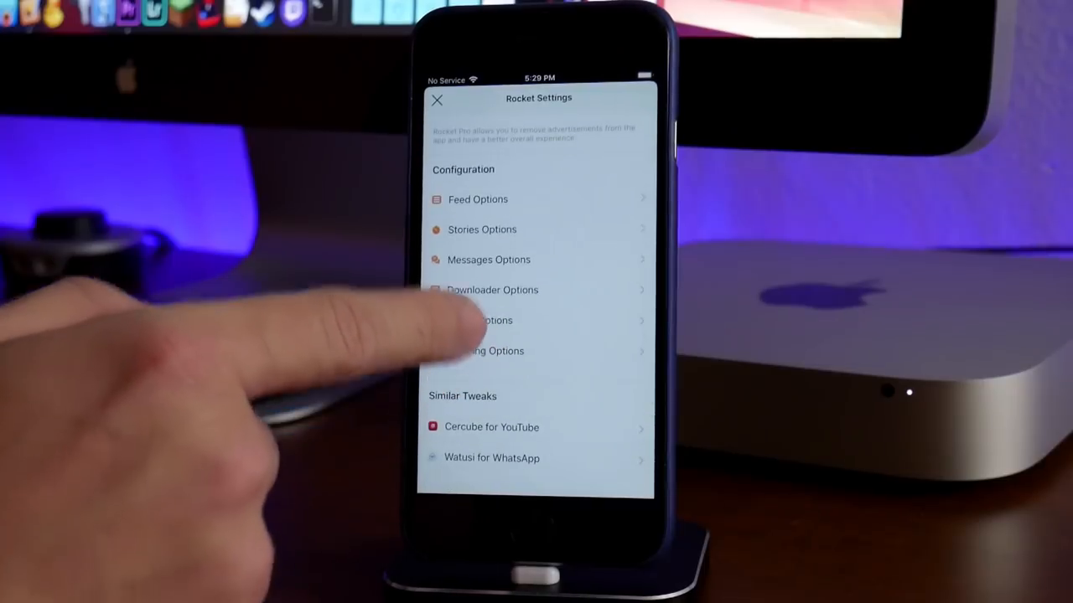
pyautogui.scroll(-3)
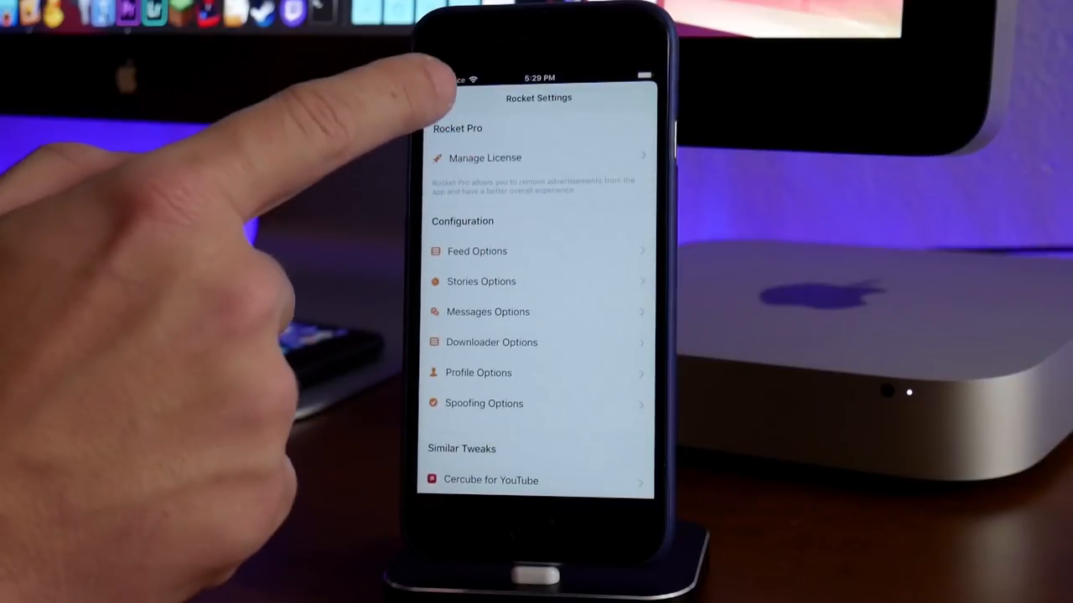